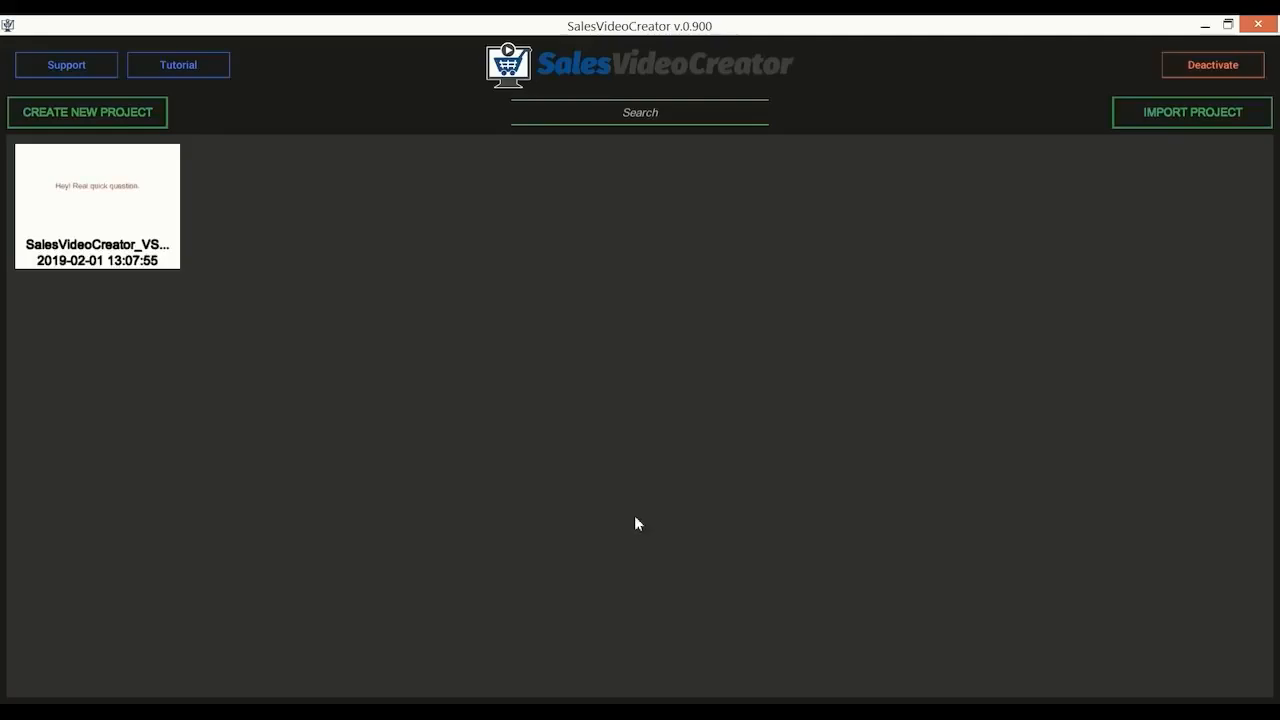
mouse_move(424, 348)
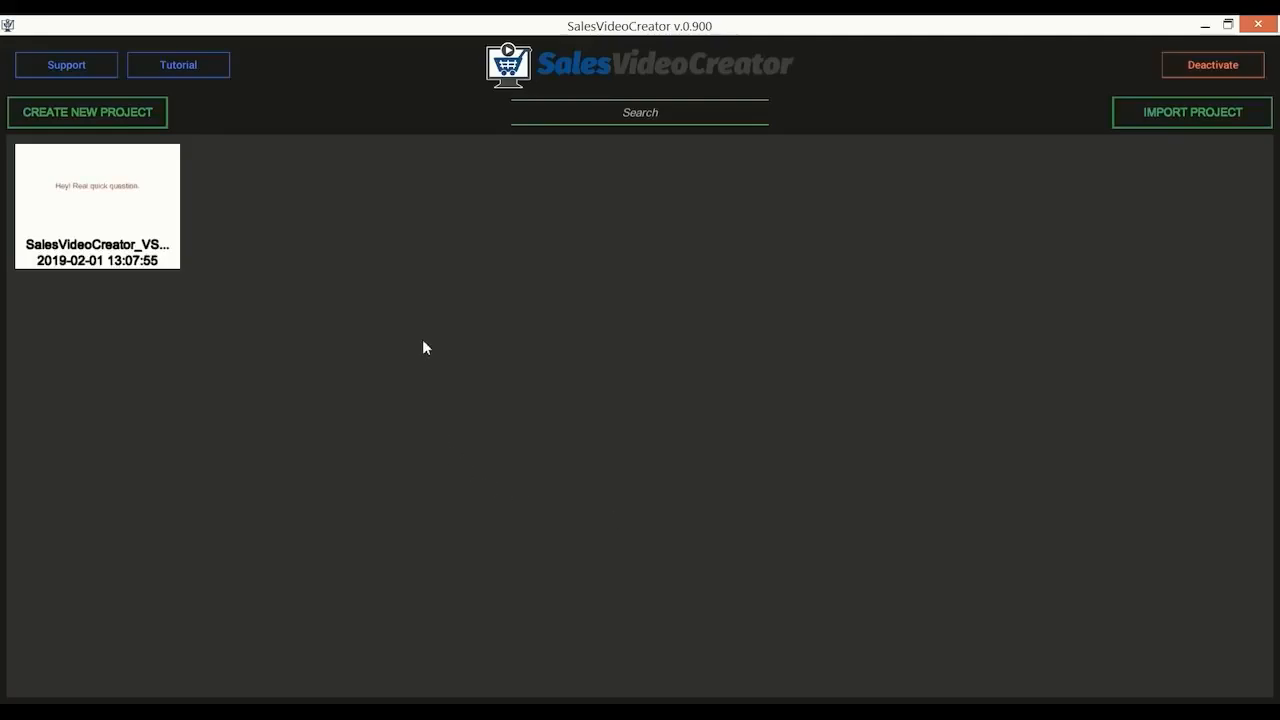
mouse_move(310, 410)
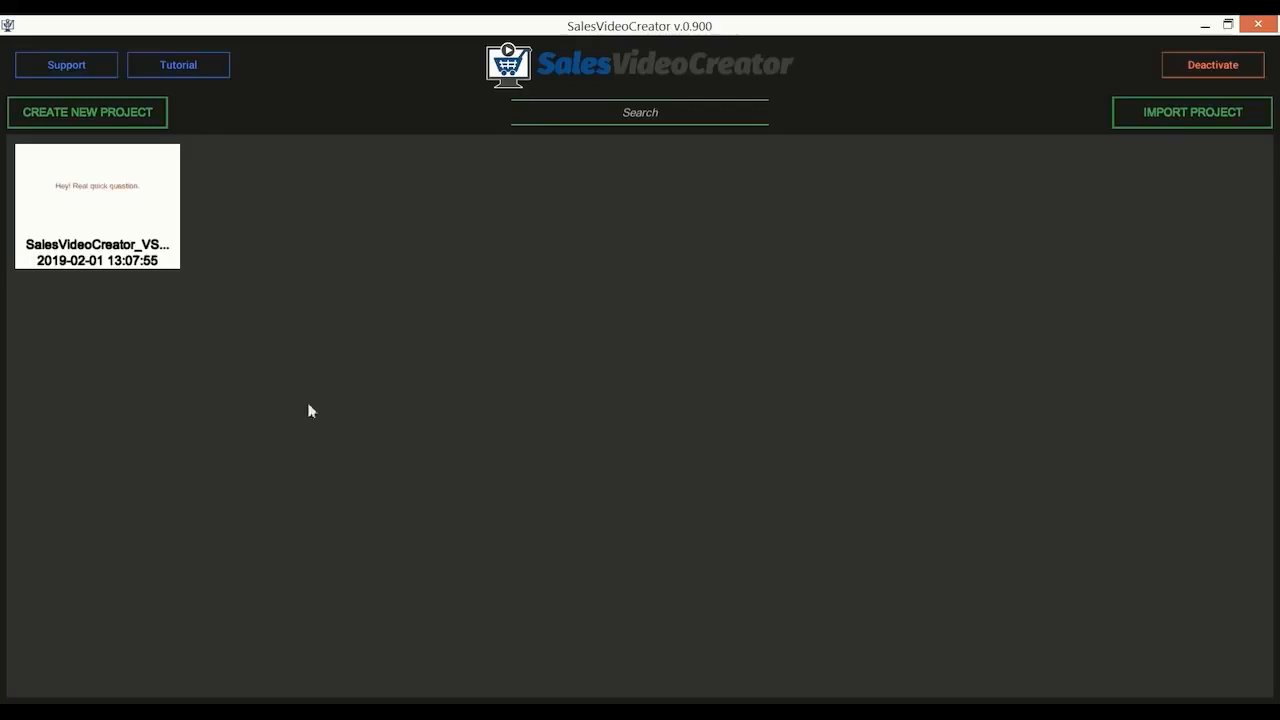
mouse_move(578, 452)
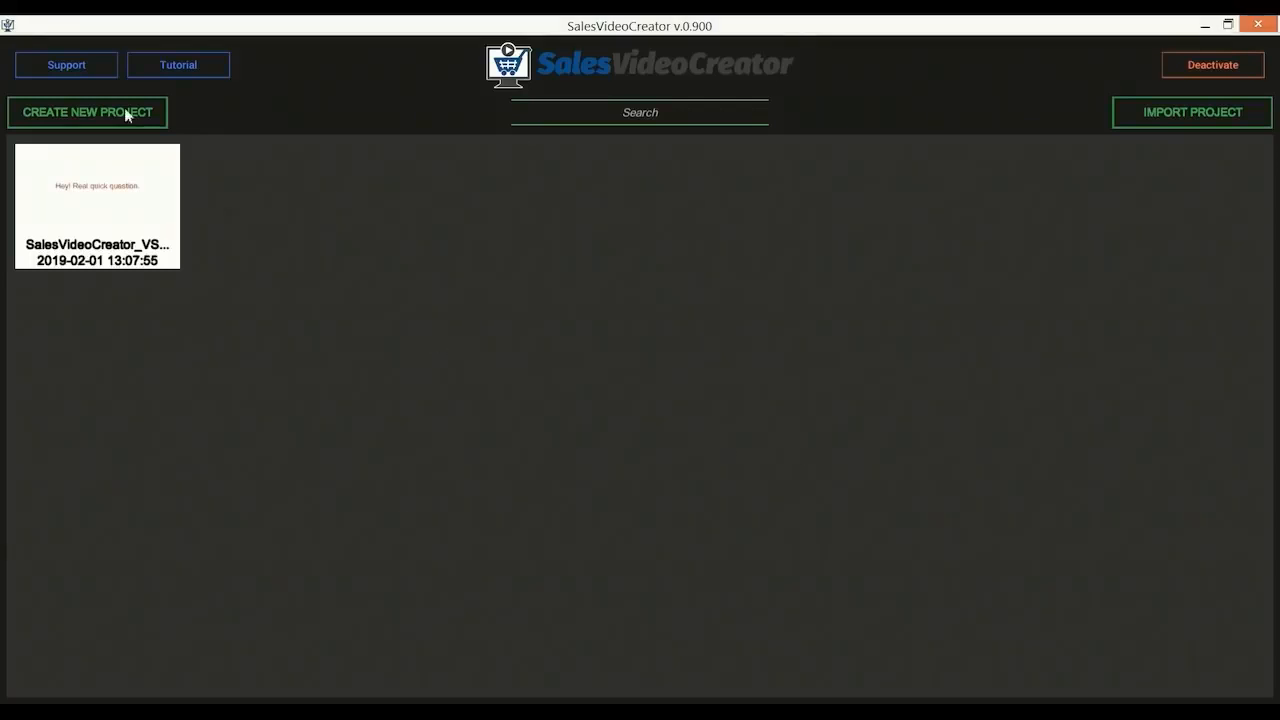
Create a new project and turn the three-line script into three slides for design.
left_click(88, 112)
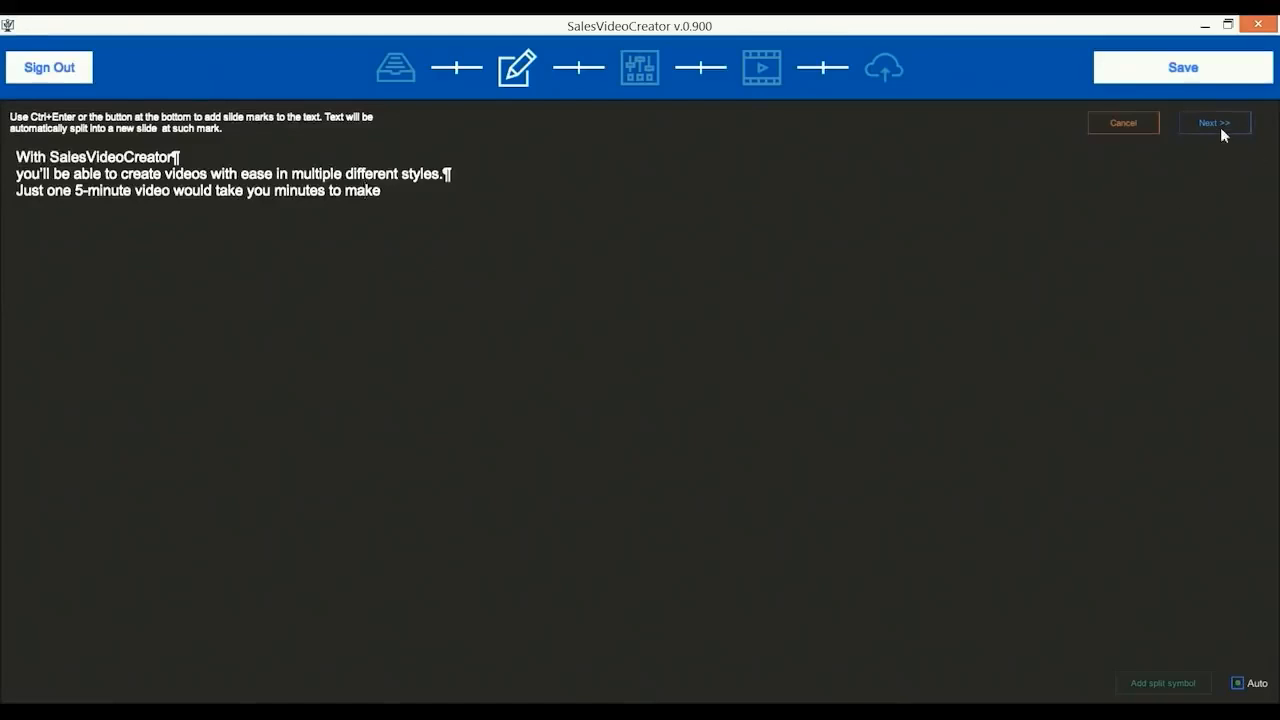
left_click(1214, 122)
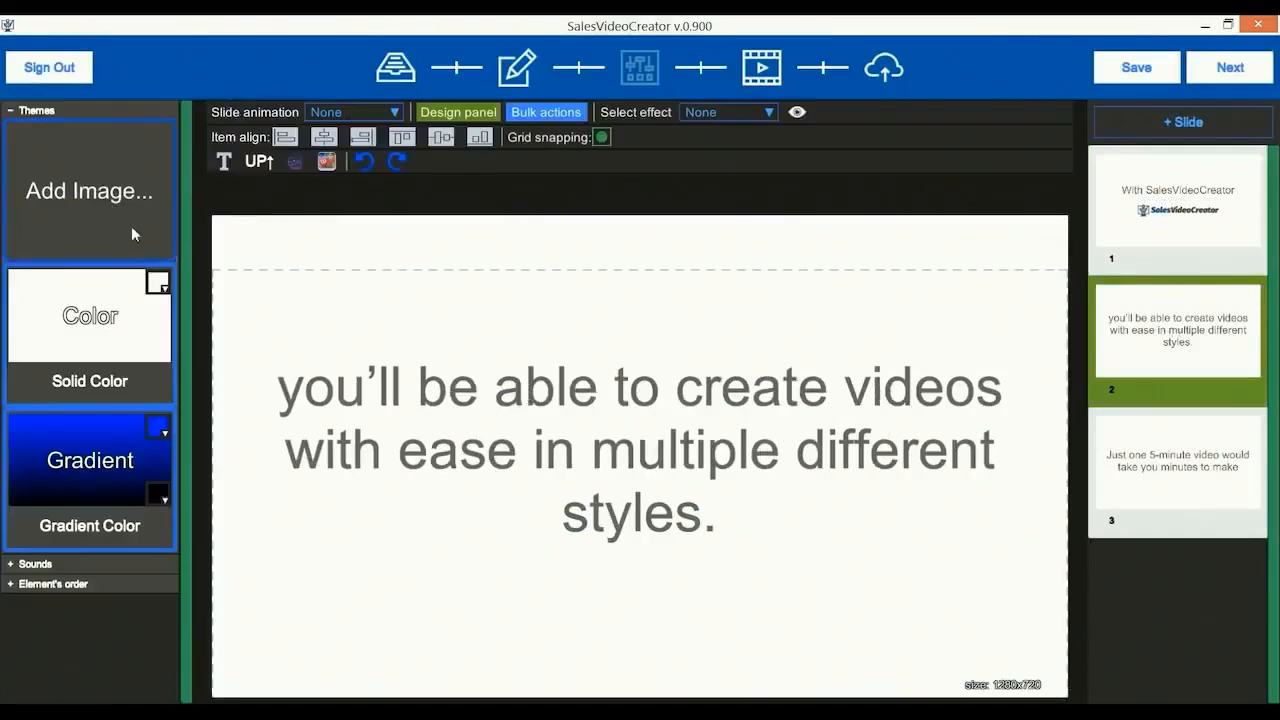
Give slide 2 the blue paper-plane background, slide 3 the alarm clock image, and advance to audio.
left_click(108, 600)
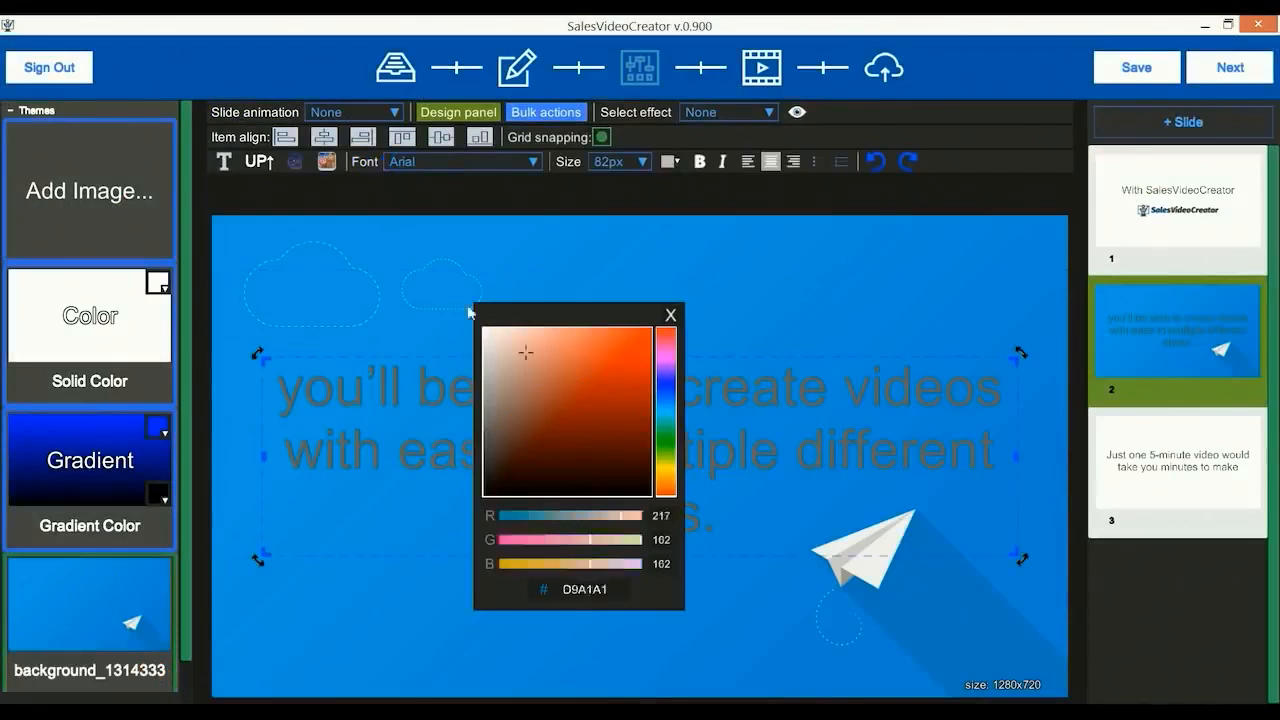
left_click(1178, 464)
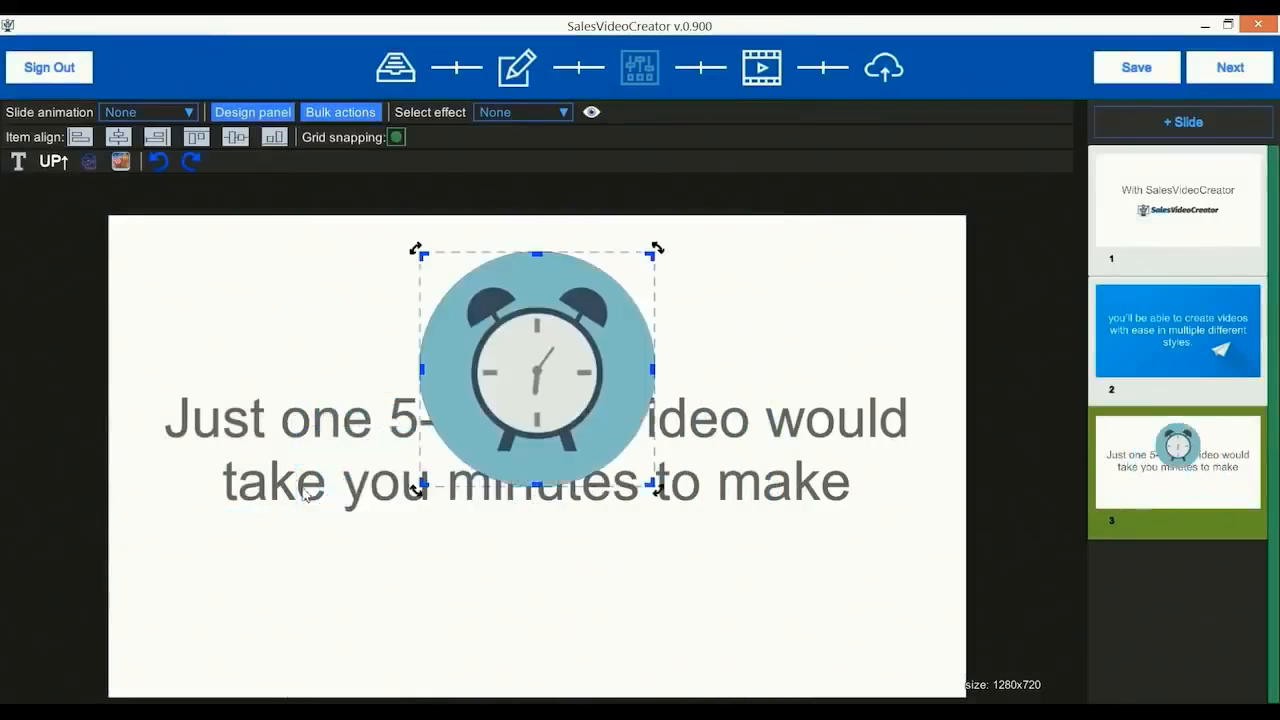
left_click(640, 68)
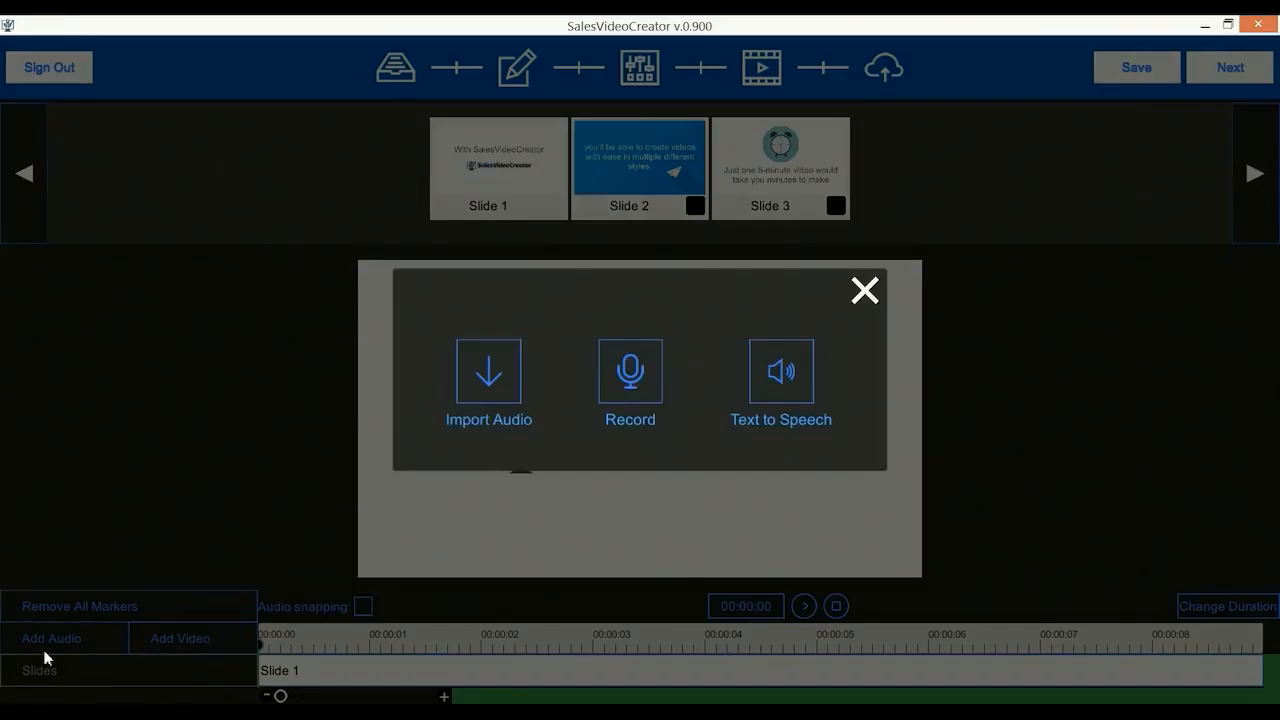
Import the voiceover audio and play it through to mark the slide timings.
left_click(864, 292)
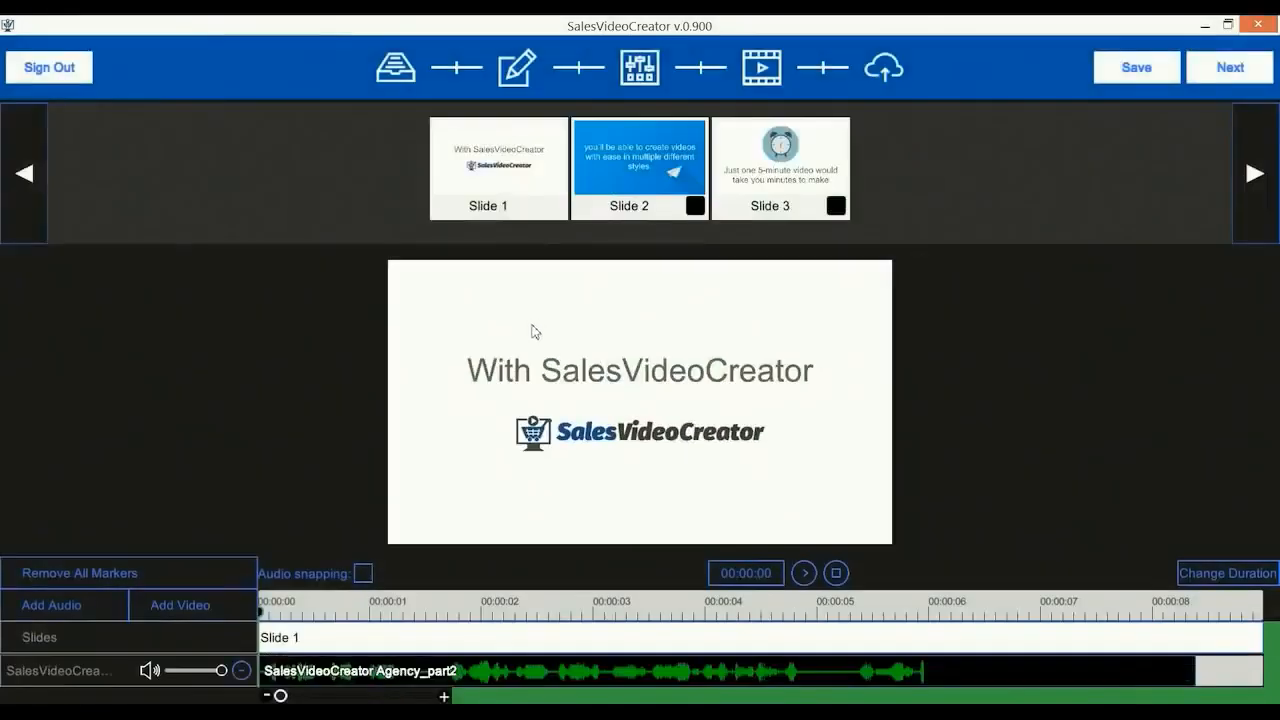
left_click(804, 572)
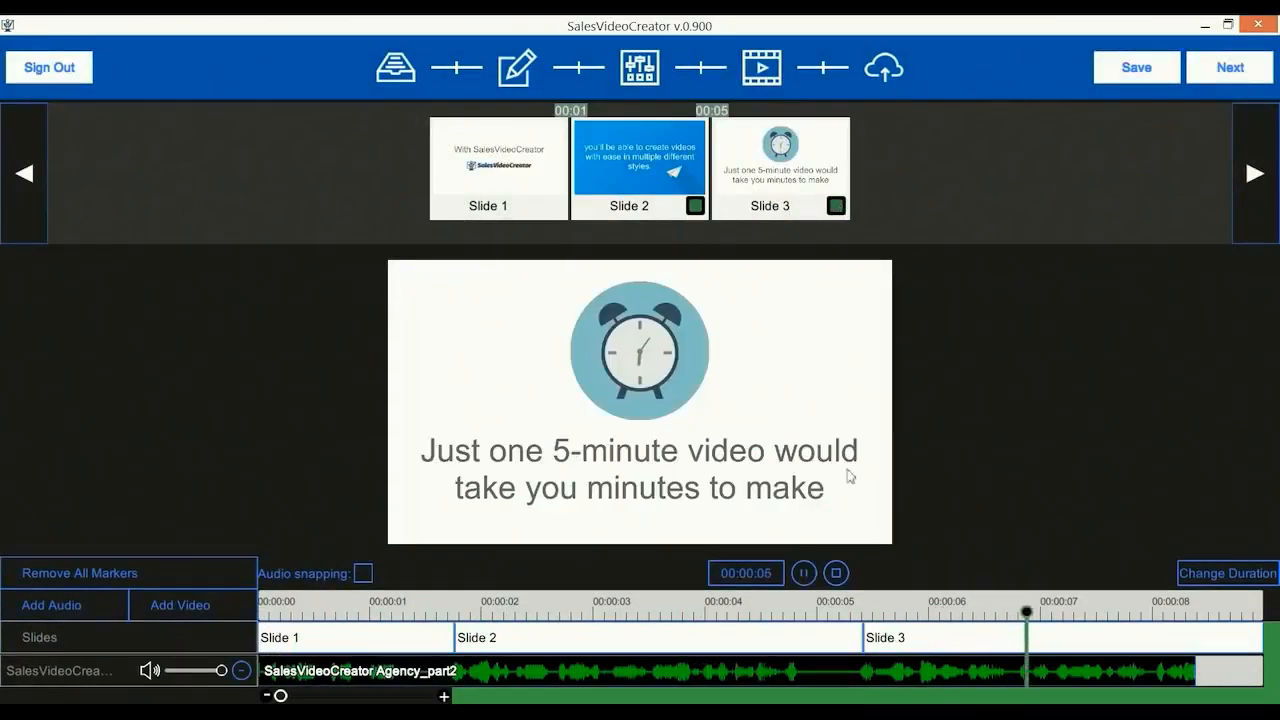
Publish the video as EditorProject and have the encoded file playing in VLC.
left_click(834, 572)
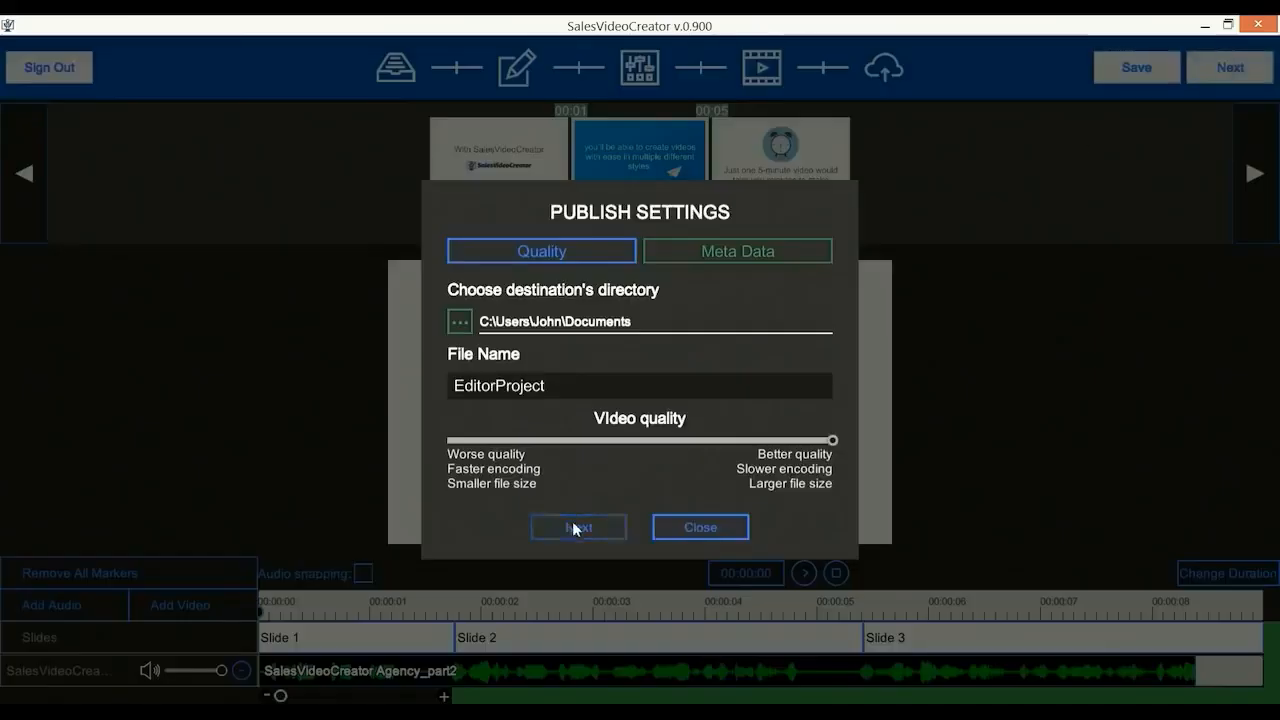
left_click(578, 526)
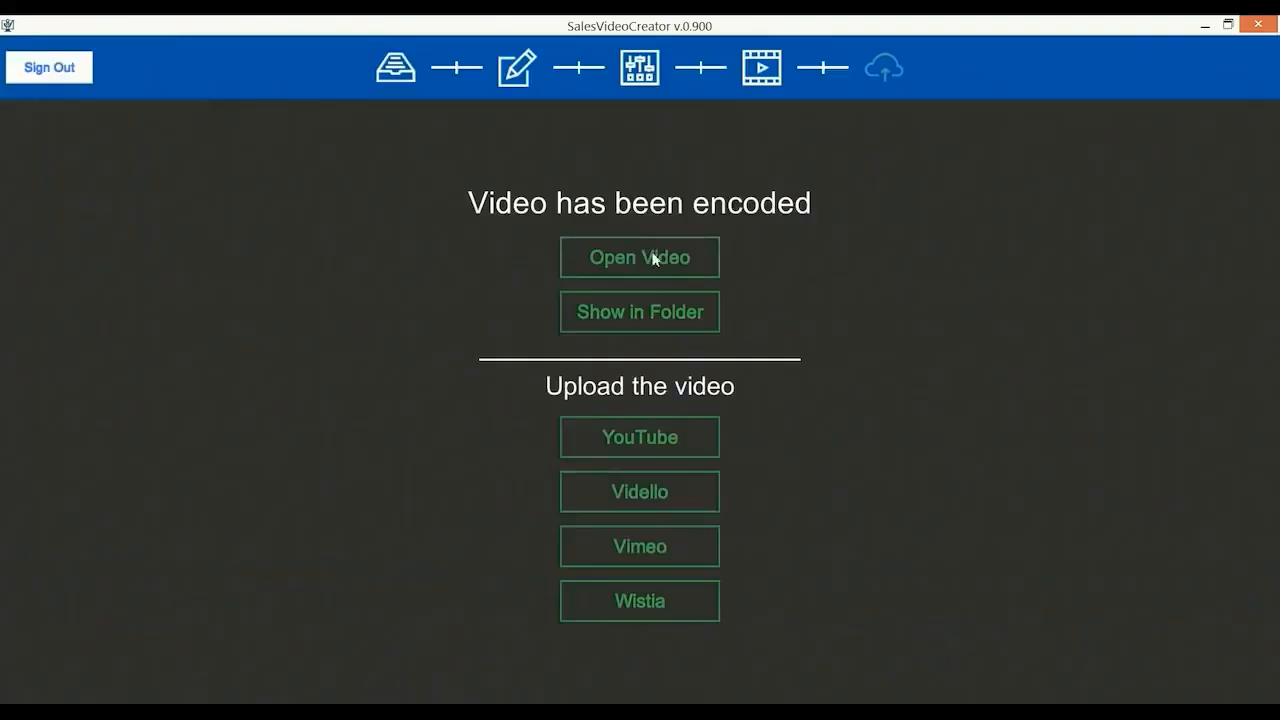
left_click(640, 256)
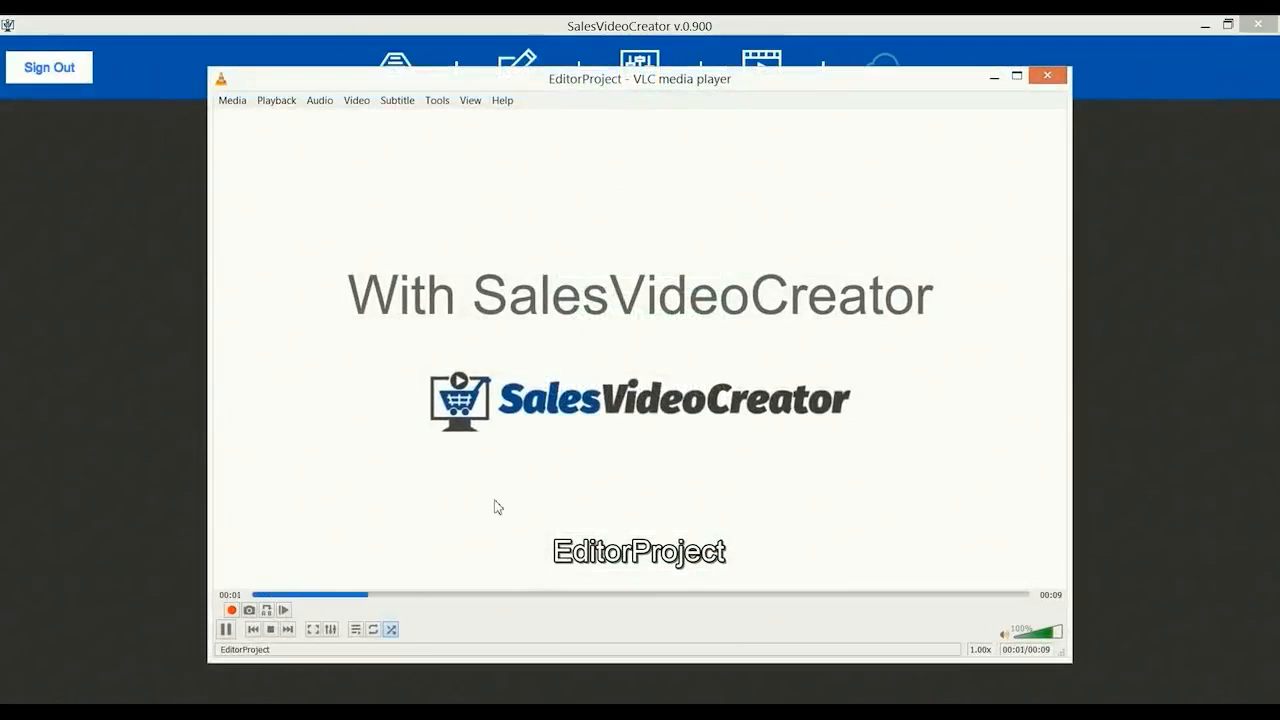